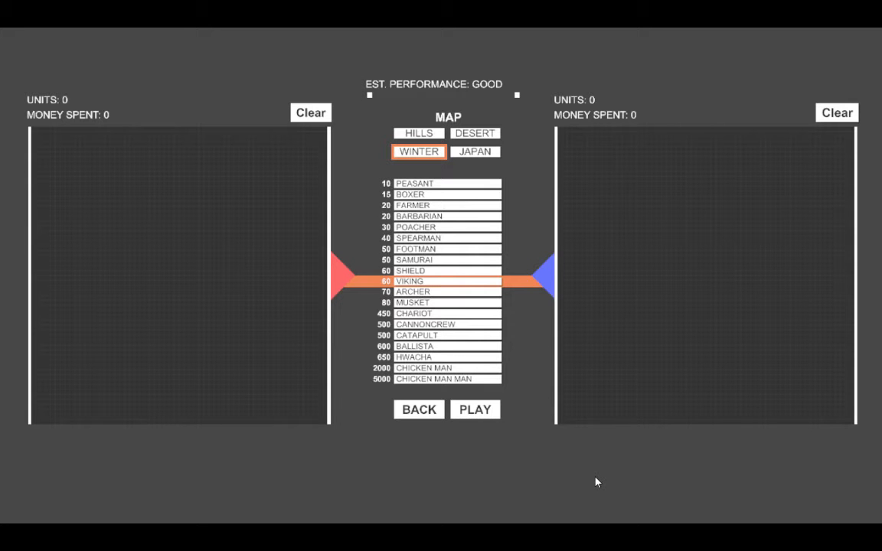
mouse_move(588, 469)
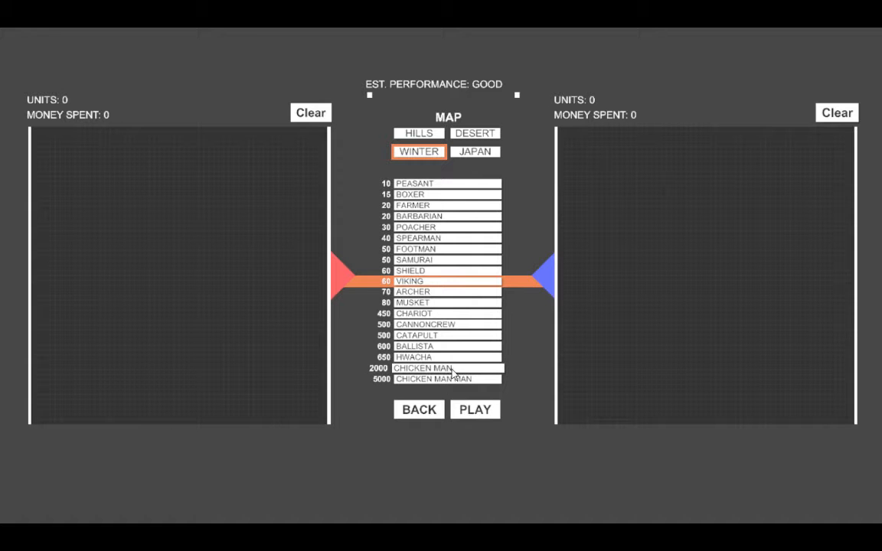
Place one Chicken Man (cost 2000) on the blue side of the winter map
left_click(422, 368)
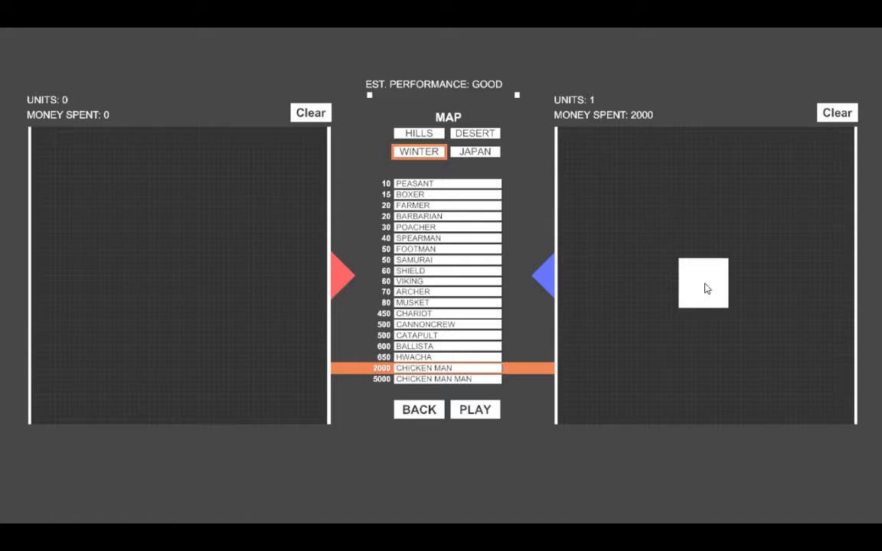
mouse_move(594, 333)
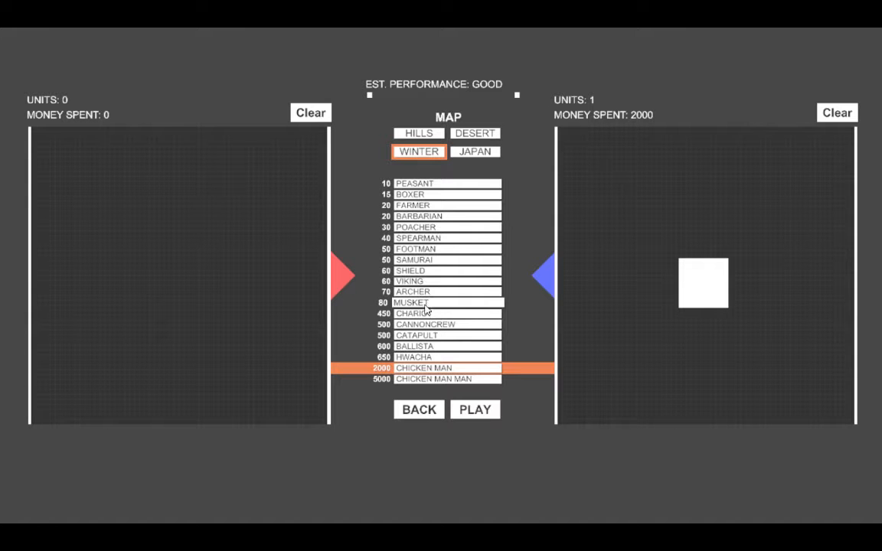
Form a column of 14 Muskets on the red side, totaling 1120
left_click(412, 302)
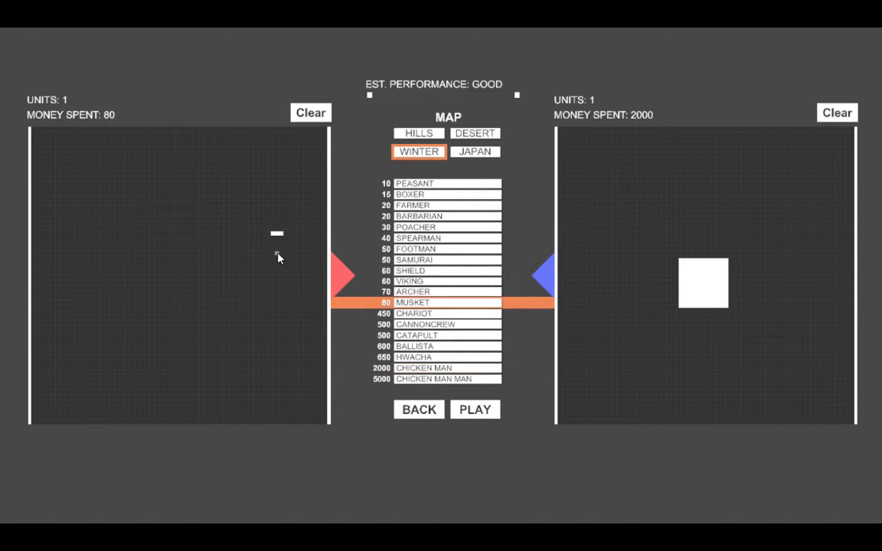
left_click(276, 272)
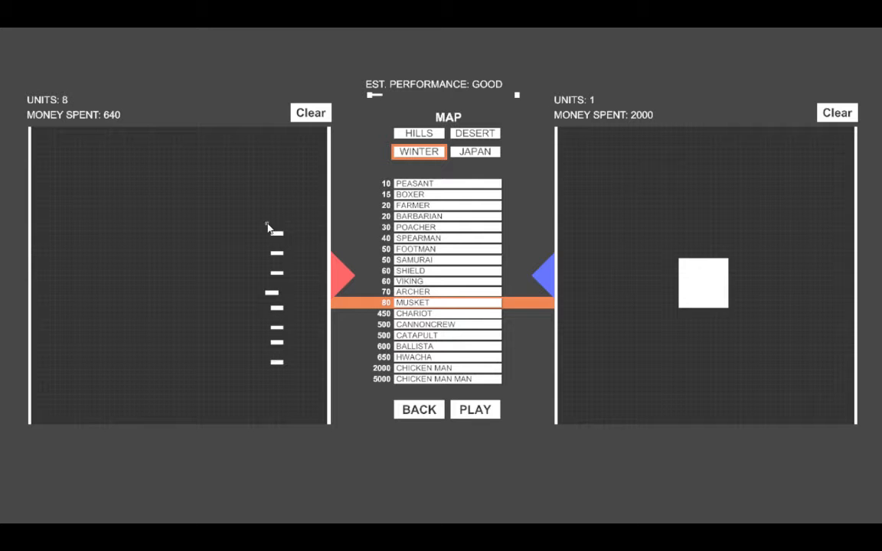
left_click(278, 391)
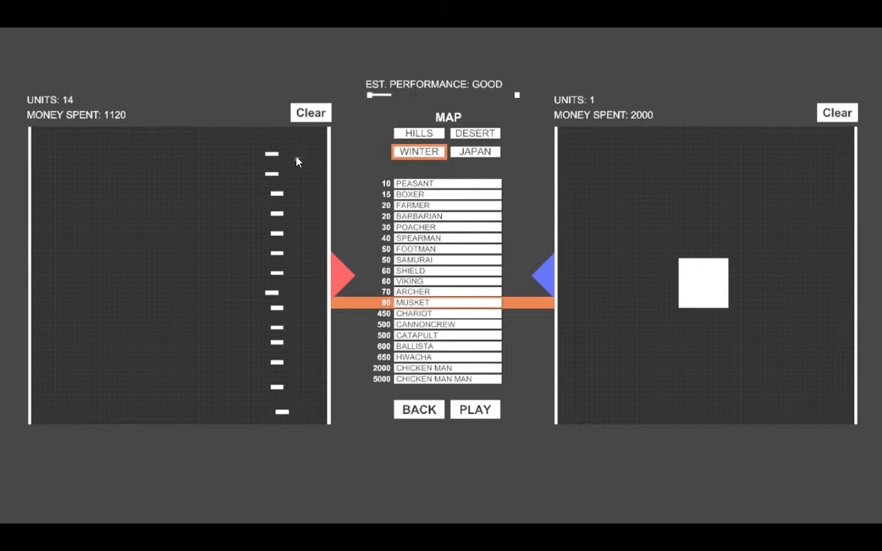
mouse_move(704, 287)
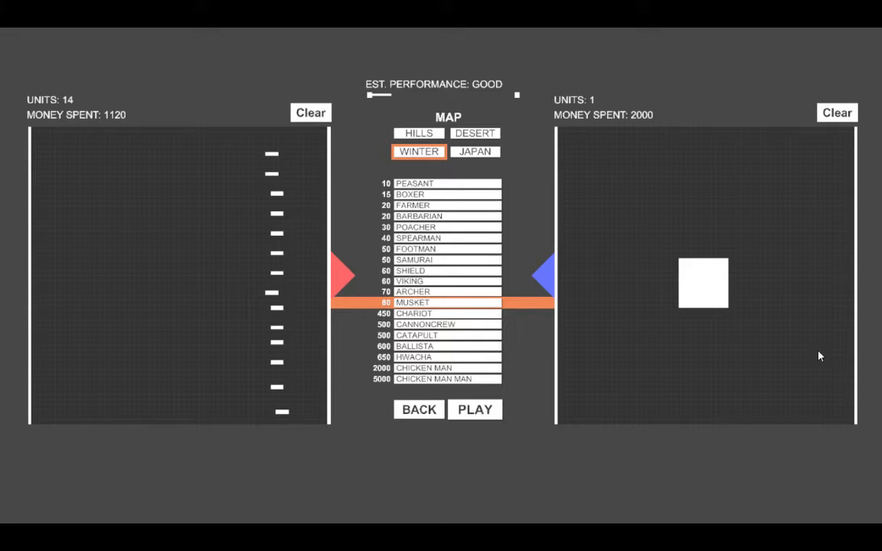
left_click(475, 410)
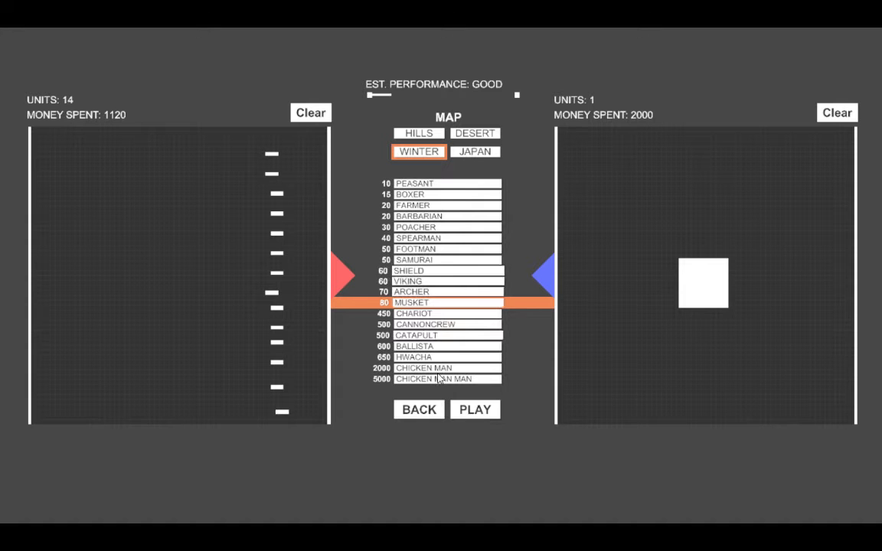
Select Viking as the next unit type to place
left_click(474, 411)
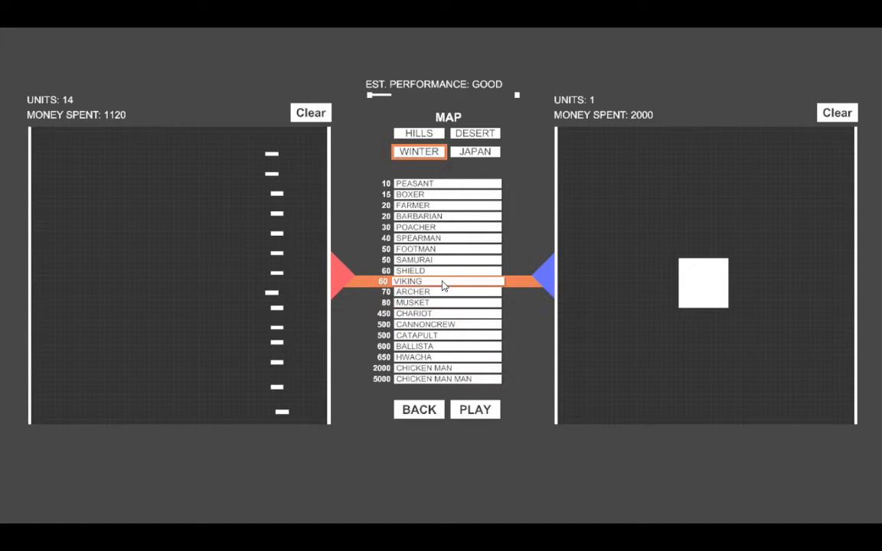
Clear the red Muskets and scatter 47 Vikings (cost 2820) across the red field
left_click(309, 113)
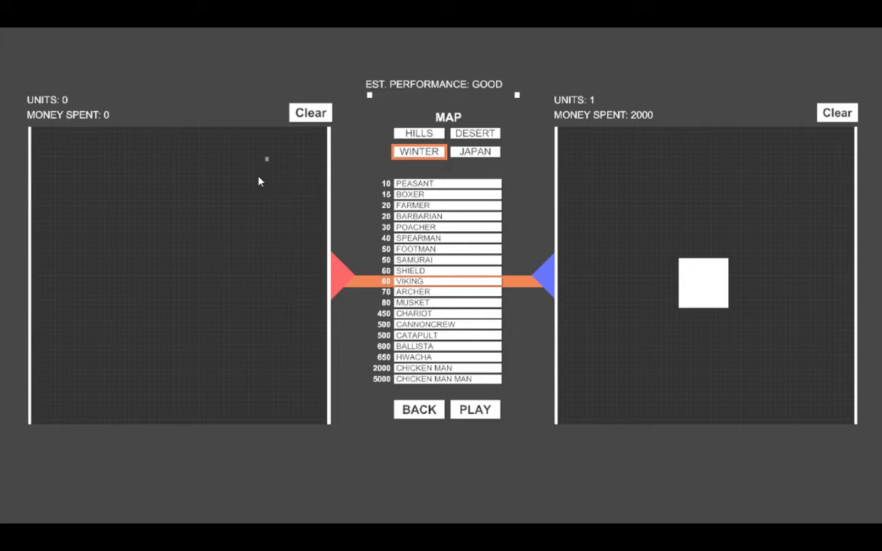
left_click(264, 242)
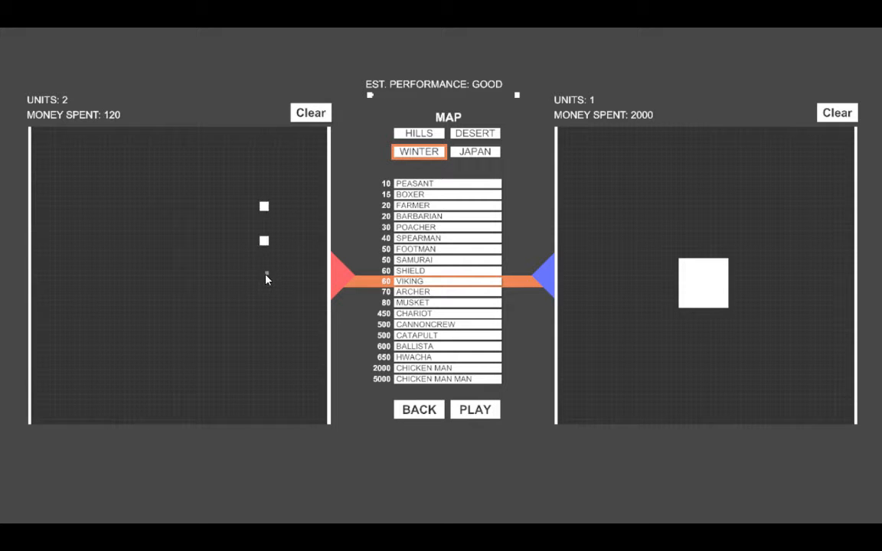
left_click(263, 277)
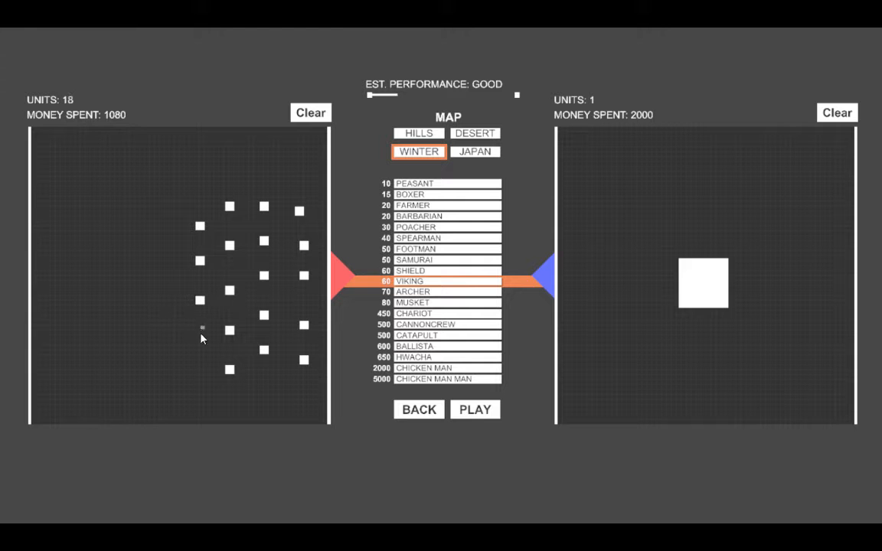
left_click(199, 340)
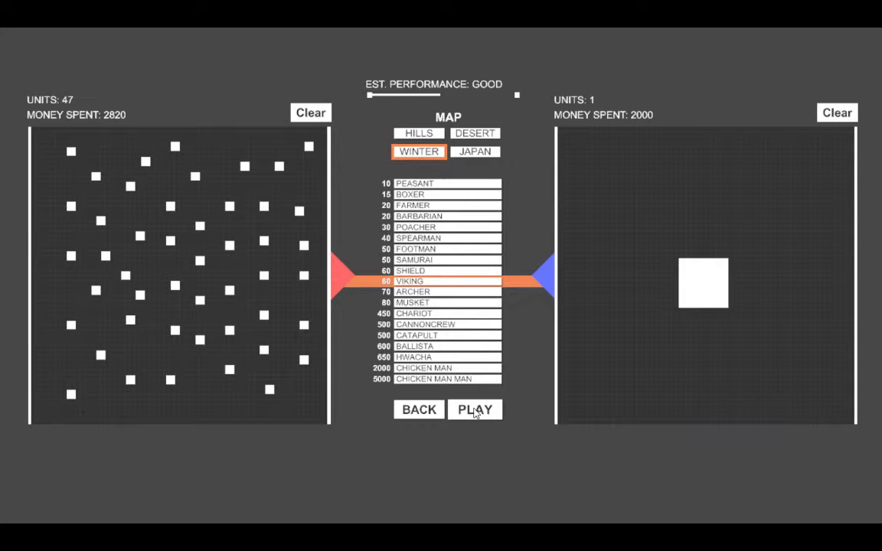
left_click(474, 411)
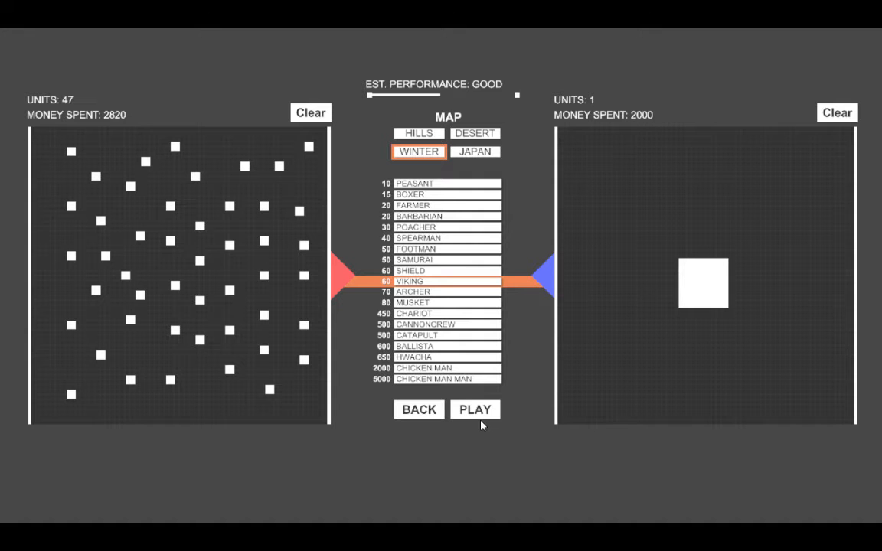
mouse_move(451, 259)
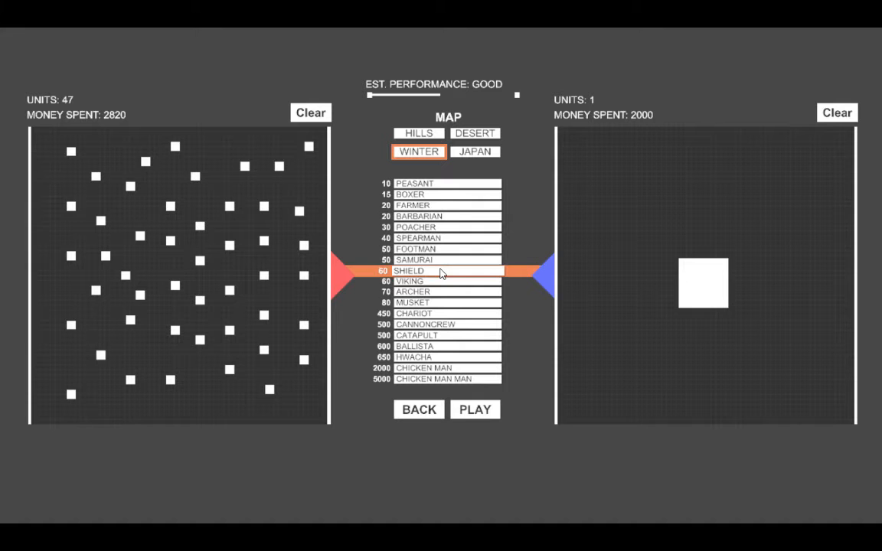
Clear the Vikings and start a red front column of Shield and Spearman units
left_click(309, 113)
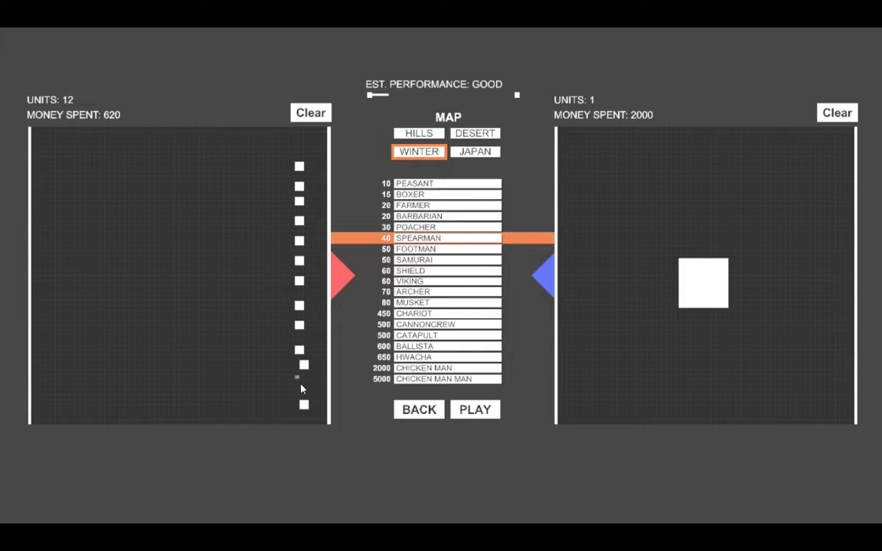
Extend the front column, add rows of Poachers behind it and heavy units at the back, reaching 58 units (4410)
left_click(303, 386)
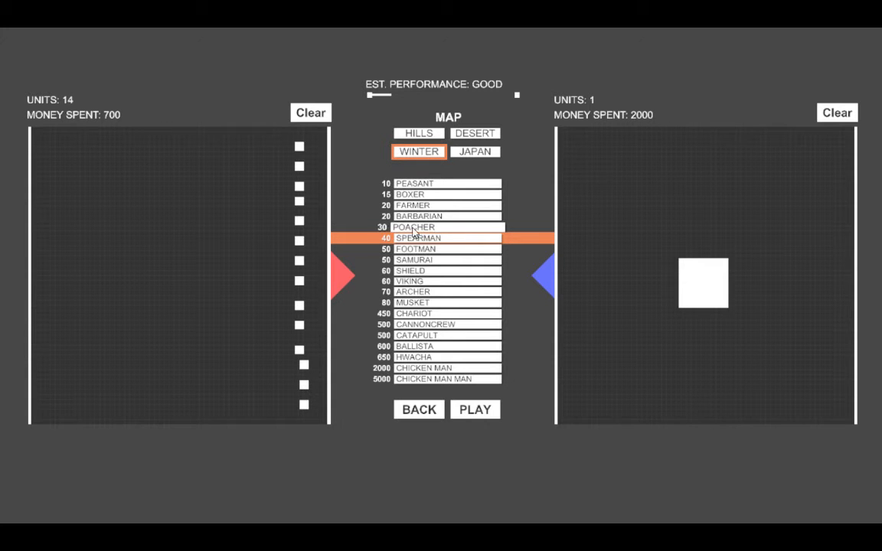
left_click(415, 226)
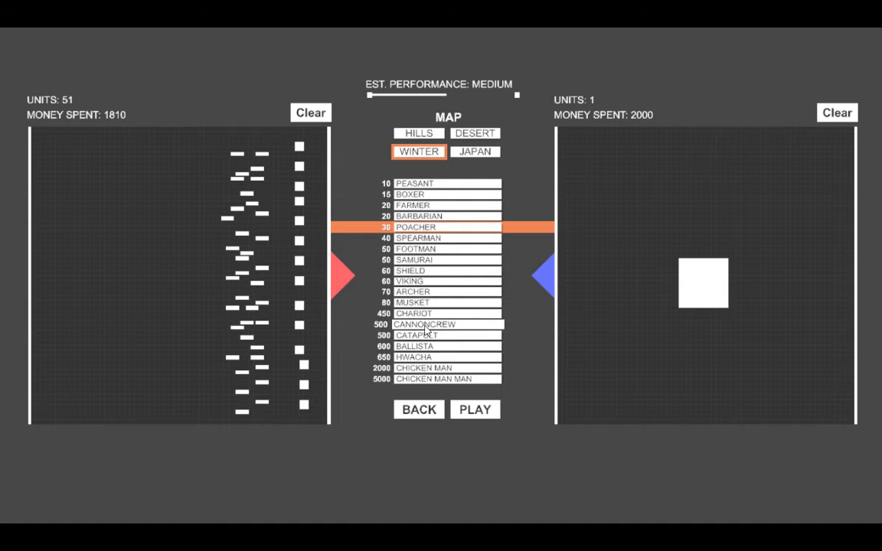
left_click(423, 325)
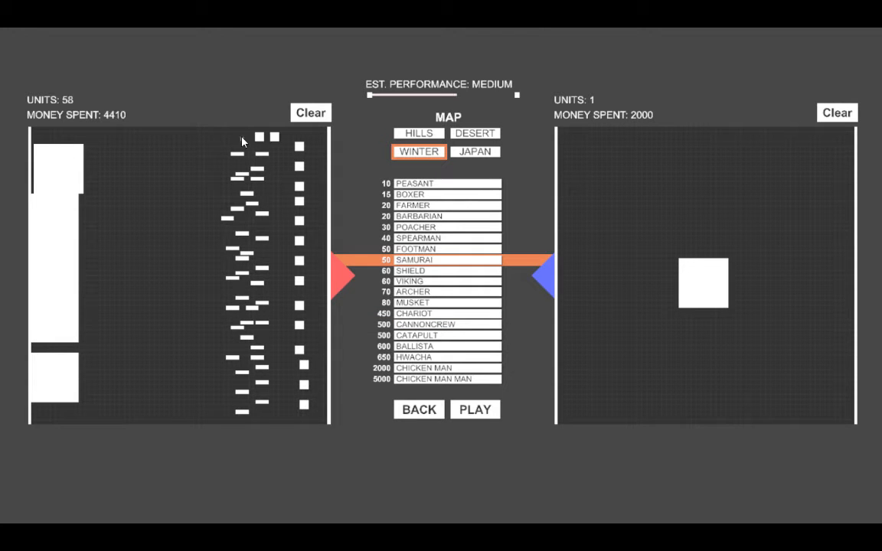
Line the top and bottom red edges with Samurai rows, then Chariots, reaching 82 units (7610)
left_click(178, 144)
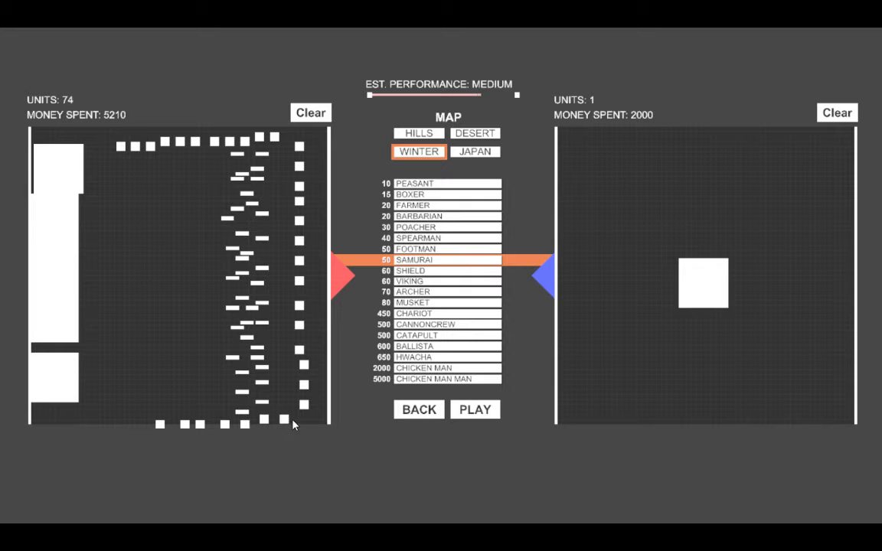
left_click(146, 426)
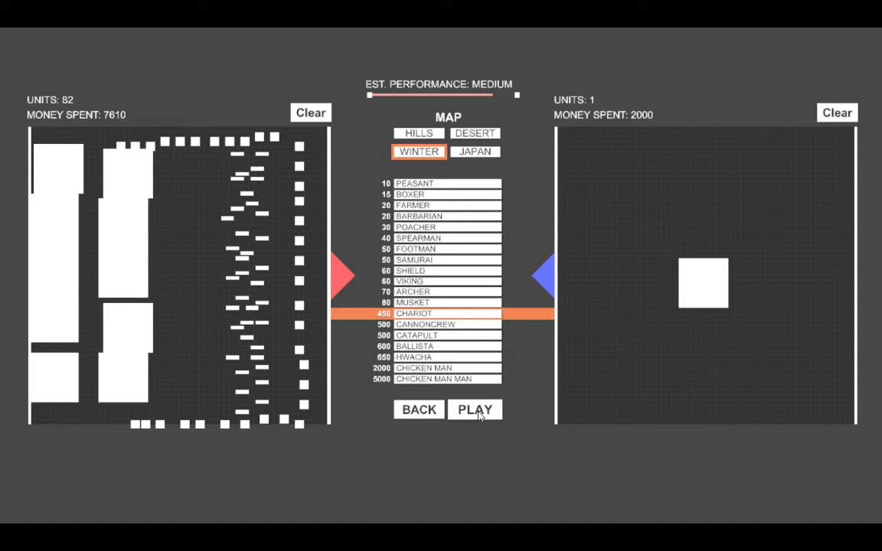
left_click(475, 411)
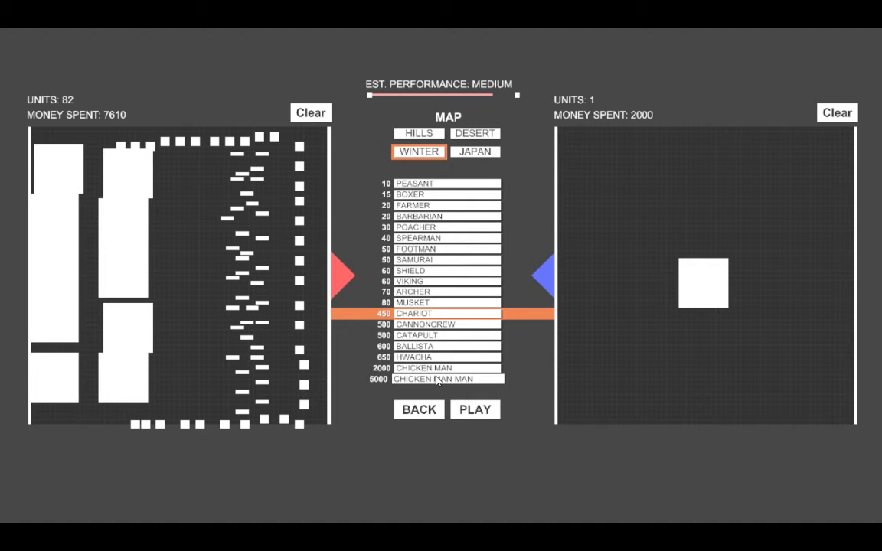
Replace the blue Chicken Man with a single Chicken Man Man costing 5000
left_click(447, 380)
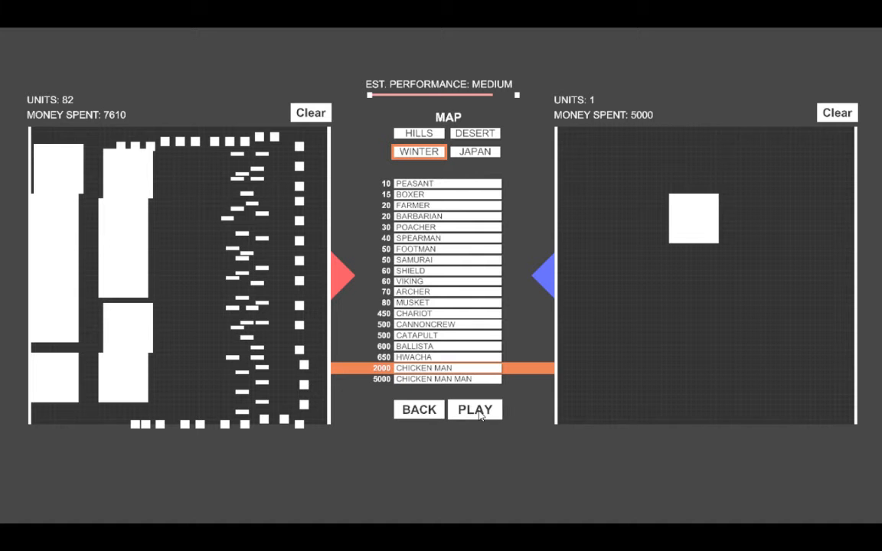
left_click(475, 411)
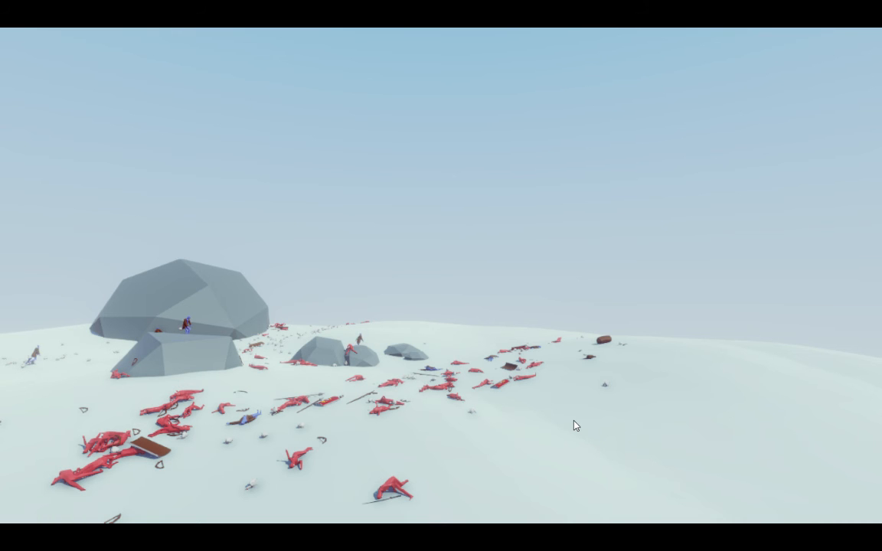
mouse_move(772, 435)
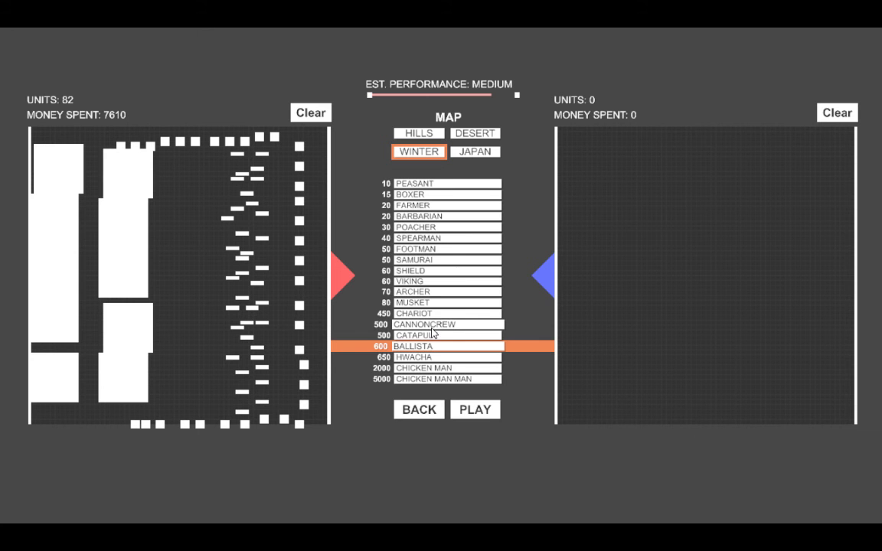
mouse_move(448, 312)
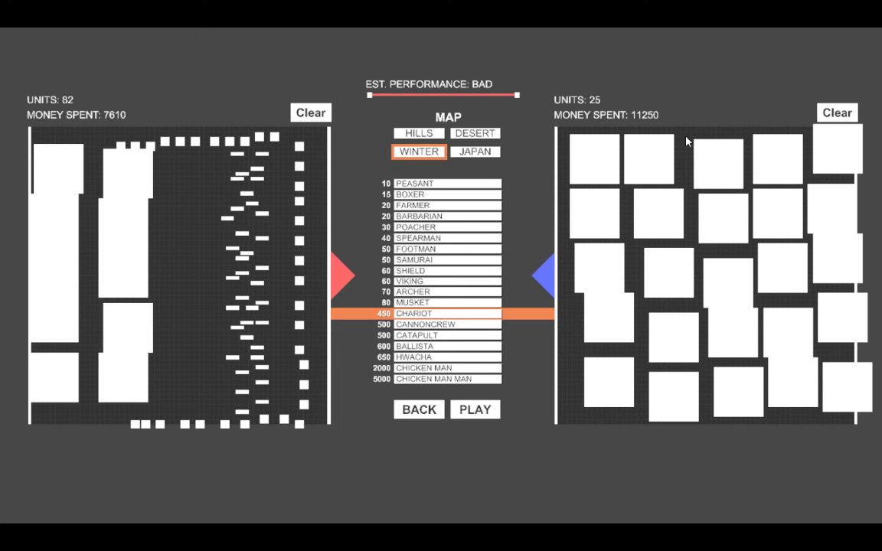
mouse_move(487, 110)
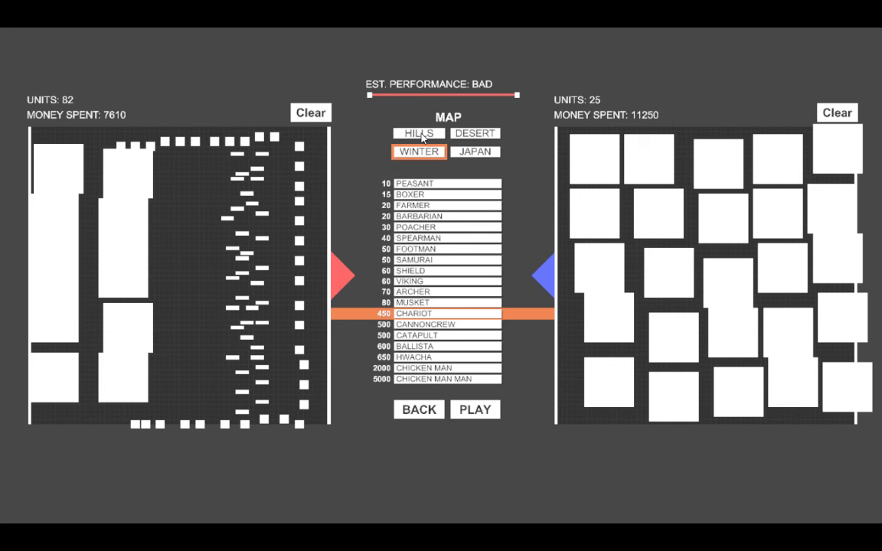
Switch to the desert map and start the 25-chariot battle against the 82-unit red army
left_click(475, 131)
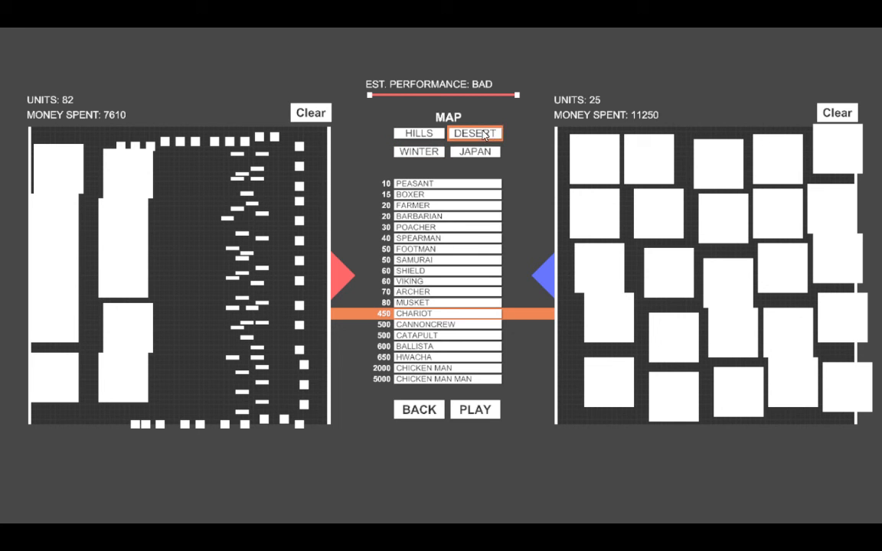
mouse_move(475, 410)
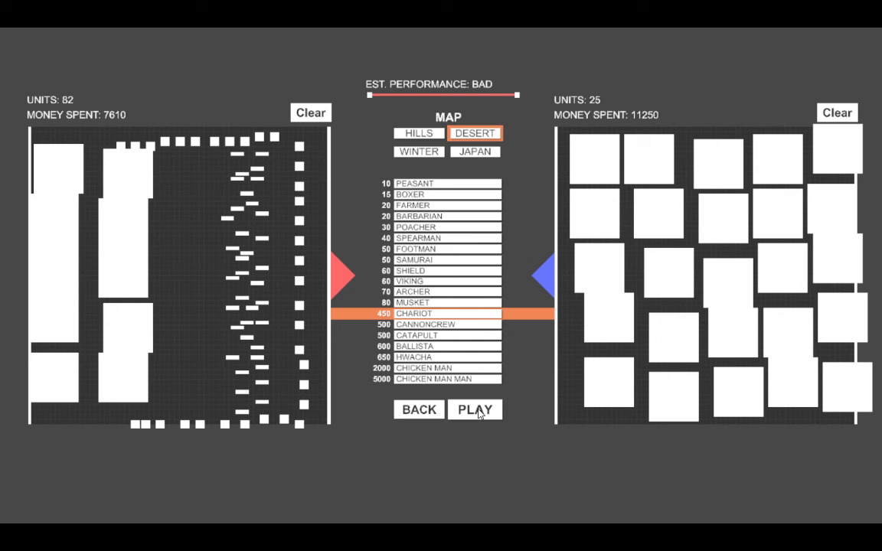
left_click(475, 411)
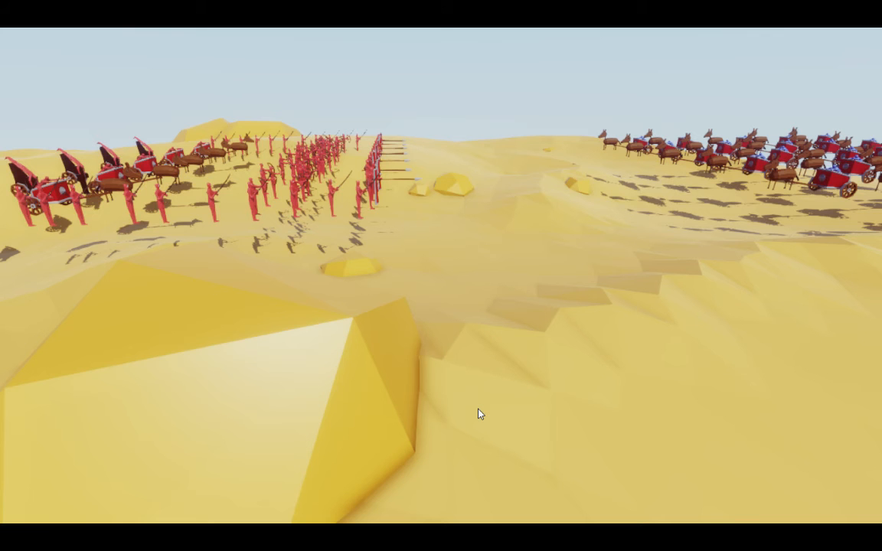